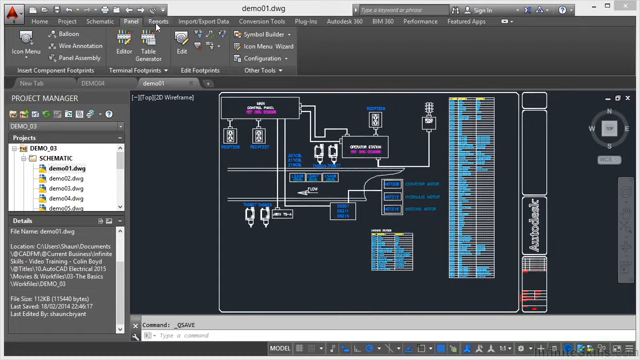
Show the A360 online sharing and settings-sync commands on the ribbon
{"action": "left_click", "coordinate": [210, 16]}
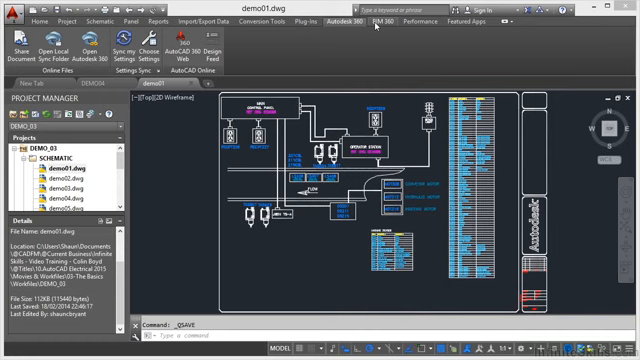
Show the BIM 360 collaboration commands, then the Featured Apps commands
{"action": "left_click", "coordinate": [368, 18]}
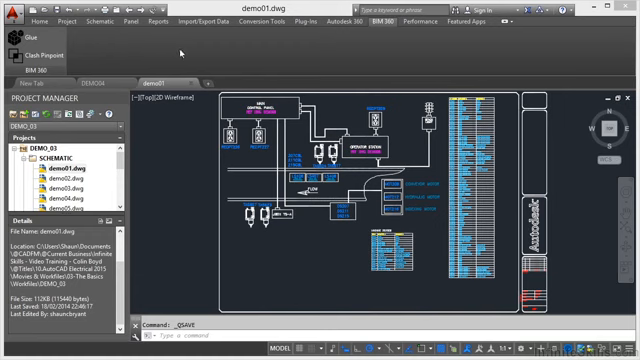
{"action": "mouse_move", "coordinate": [356, 50]}
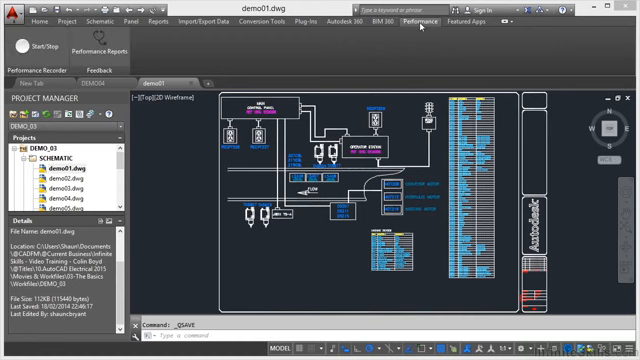
{"action": "mouse_move", "coordinate": [410, 36]}
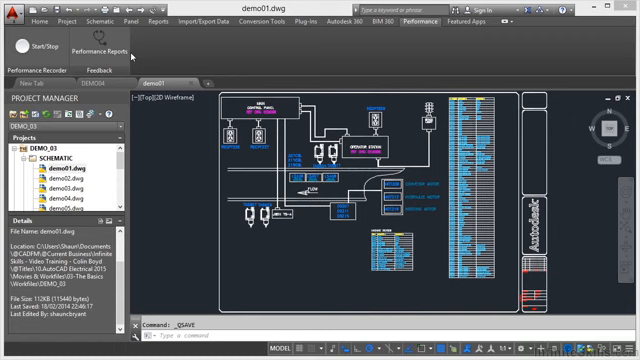
{"action": "mouse_move", "coordinate": [290, 68]}
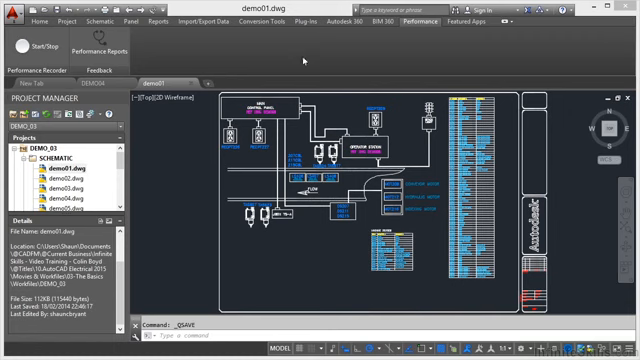
{"action": "mouse_move", "coordinate": [464, 38]}
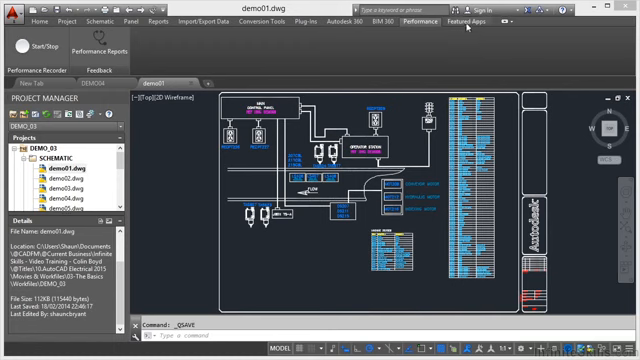
{"action": "left_click", "coordinate": [466, 20]}
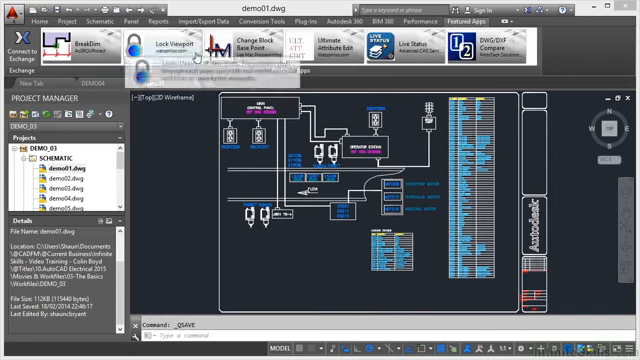
{"action": "mouse_move", "coordinate": [514, 48]}
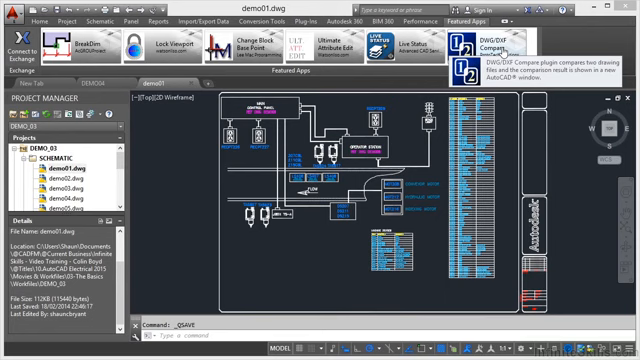
{"action": "mouse_move", "coordinate": [560, 42]}
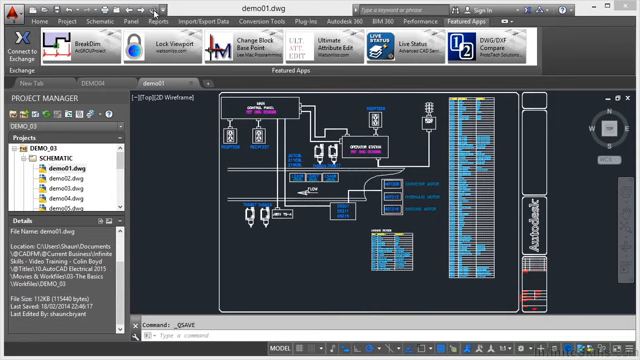
Return to the Home drawing and editing commands after the add-on apps tour
{"action": "left_click", "coordinate": [32, 4]}
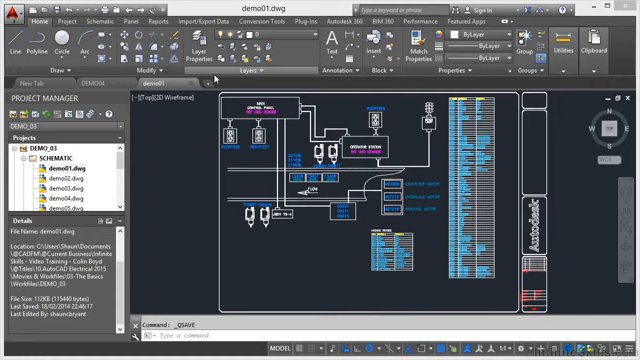
{"action": "mouse_move", "coordinate": [258, 76]}
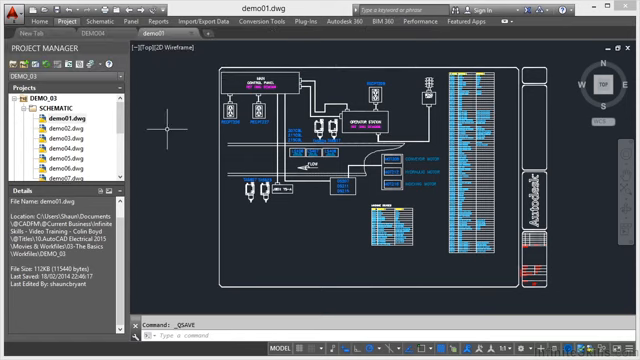
{"action": "mouse_move", "coordinate": [516, 44]}
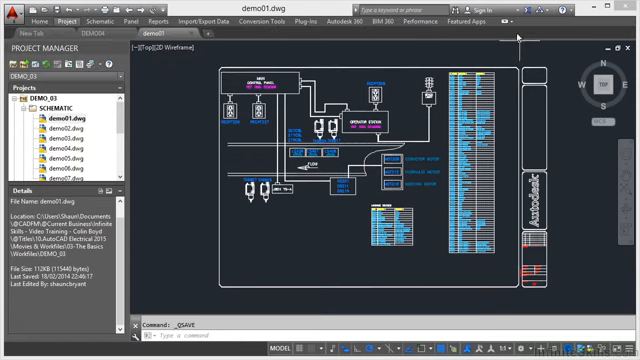
Collapse the ribbon down to panel titles only
{"action": "left_click", "coordinate": [516, 28]}
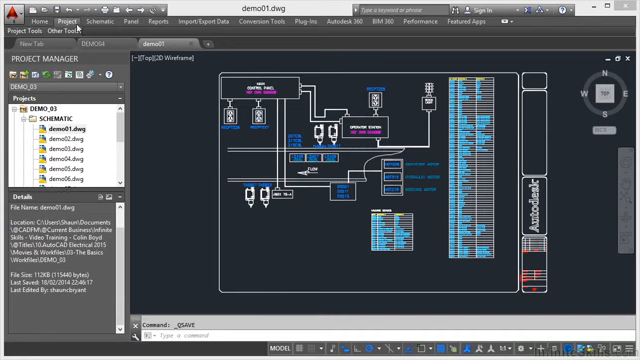
Use a command from a panel-title flyout, then restore the full Project ribbon
{"action": "left_click", "coordinate": [24, 28]}
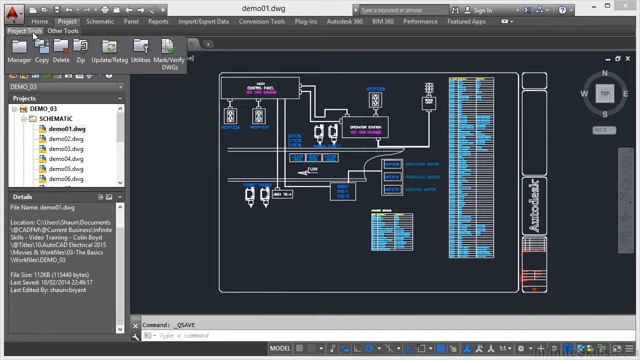
{"action": "left_click", "coordinate": [72, 40]}
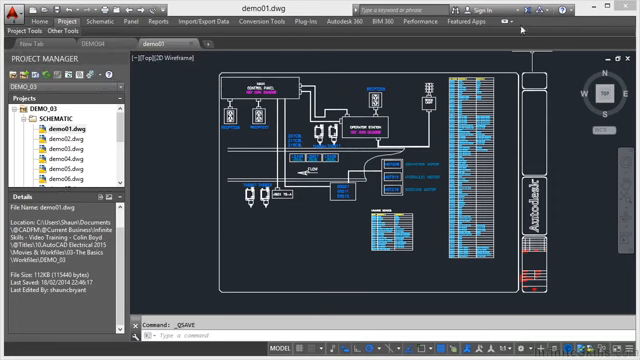
{"action": "left_click", "coordinate": [516, 28]}
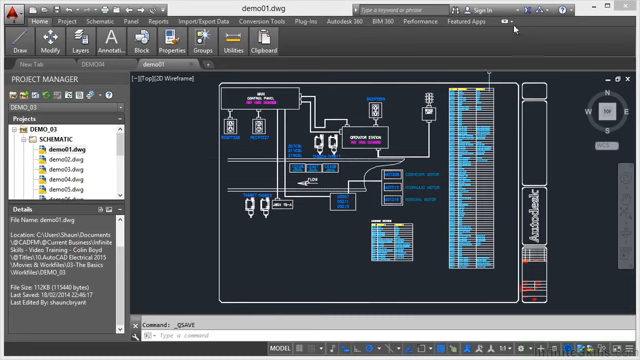
Set the ribbon minimize behaviour to Cycle through All states
{"action": "left_click", "coordinate": [510, 20]}
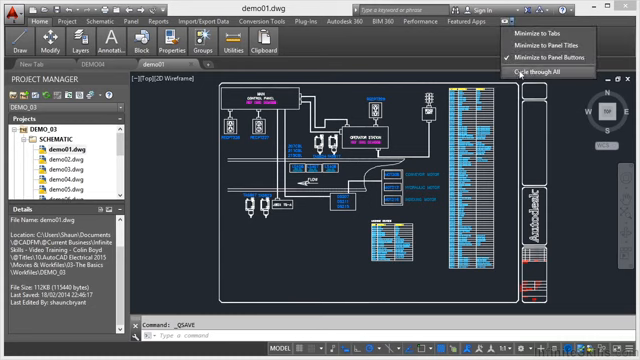
{"action": "left_click", "coordinate": [508, 22]}
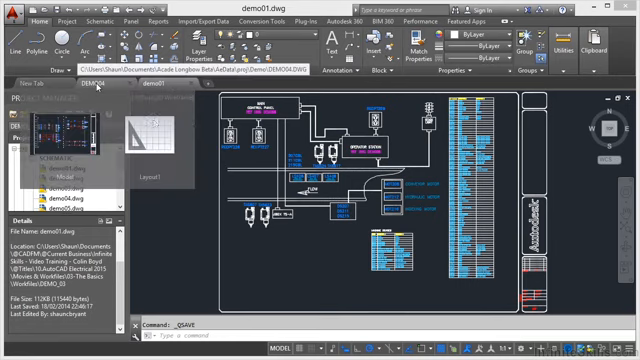
Bring the previewed demo01 drawing into view from its file tab
{"action": "left_click", "coordinate": [148, 84]}
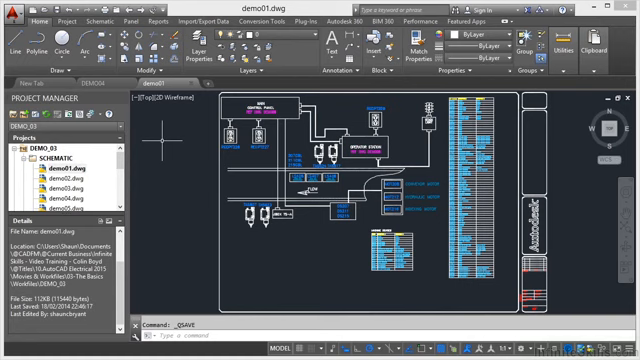
{"action": "mouse_move", "coordinate": [204, 90]}
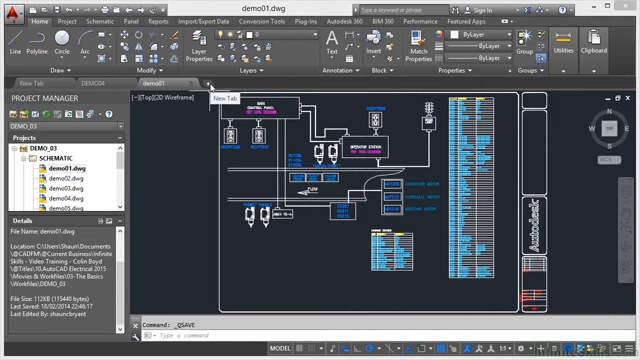
{"action": "mouse_move", "coordinate": [180, 130]}
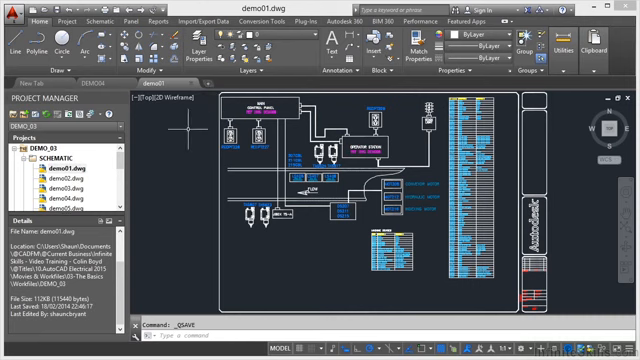